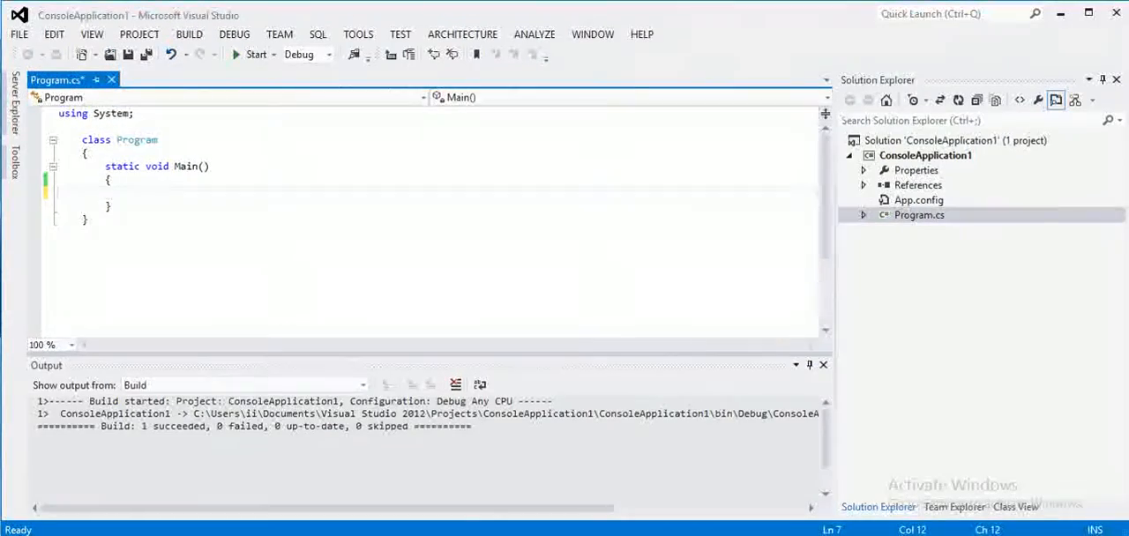
# - Declare string sno = "100"; in Main and start a new line below it
pyautogui.write('string')
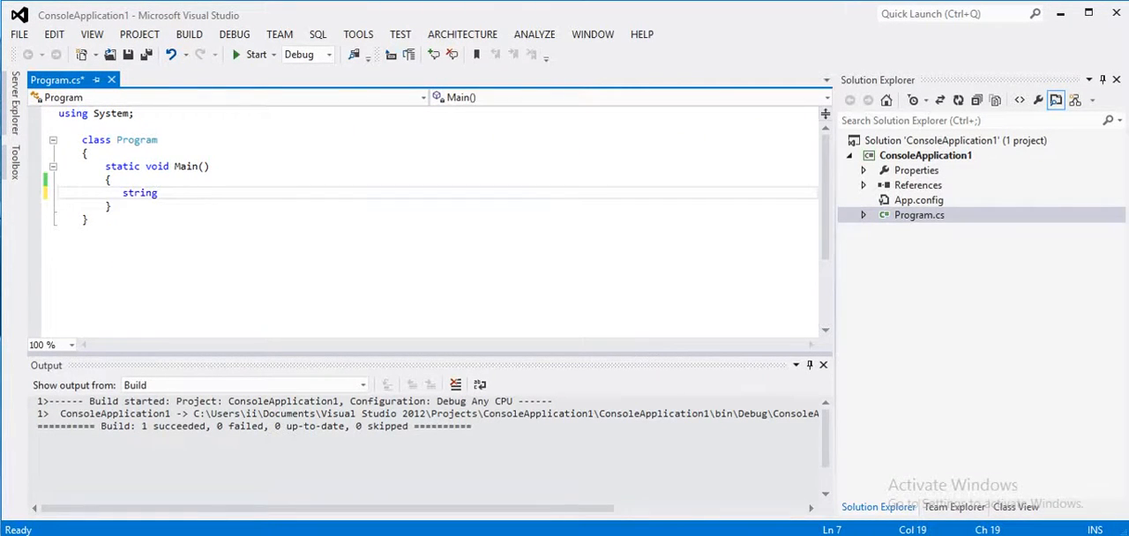
pyautogui.write('sno')
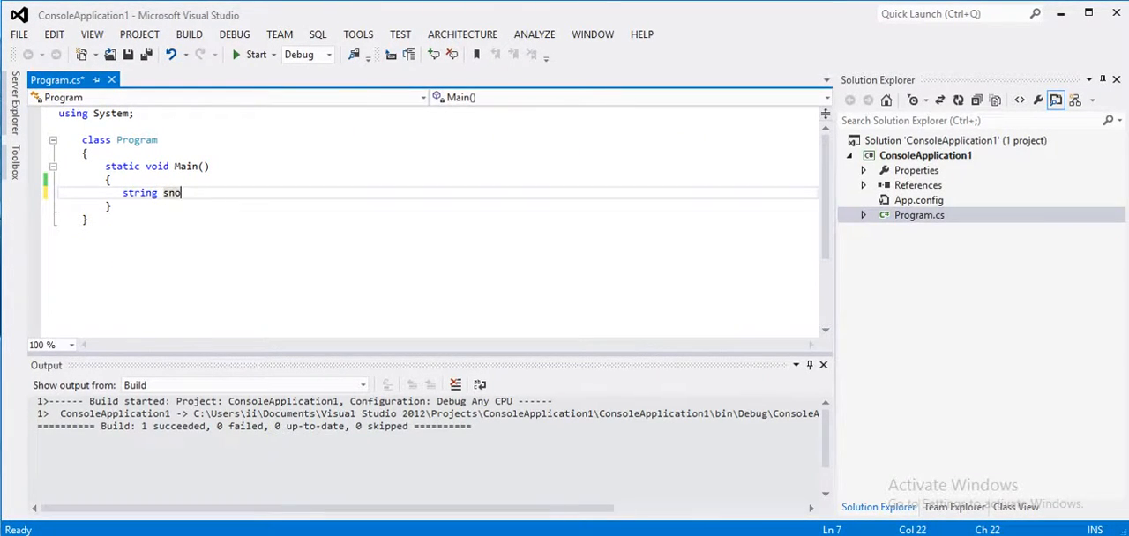
pyautogui.write('= ""')
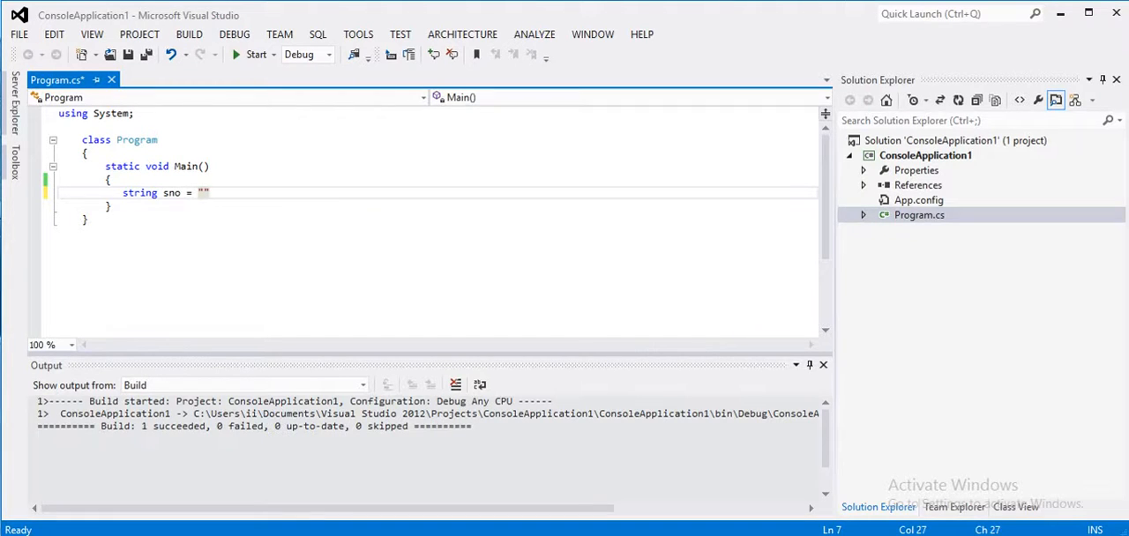
pyautogui.write('100')
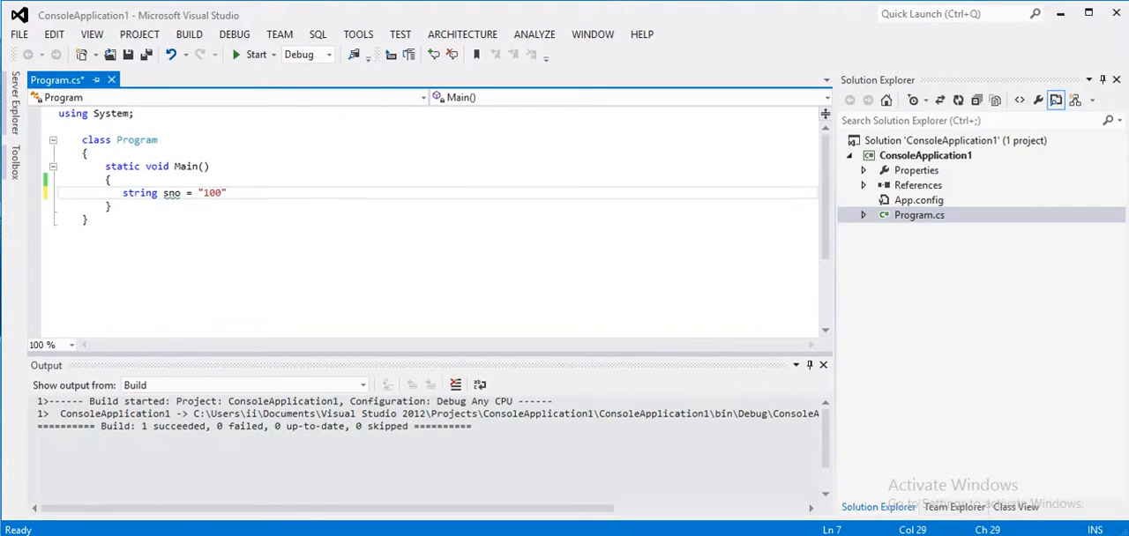
pyautogui.write(';')
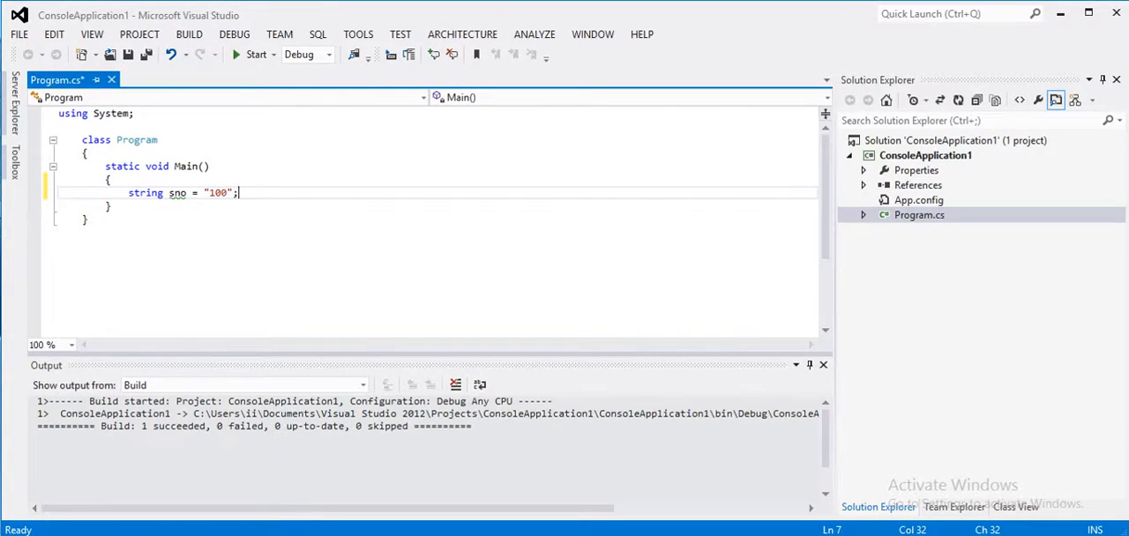
pyautogui.press('Return')
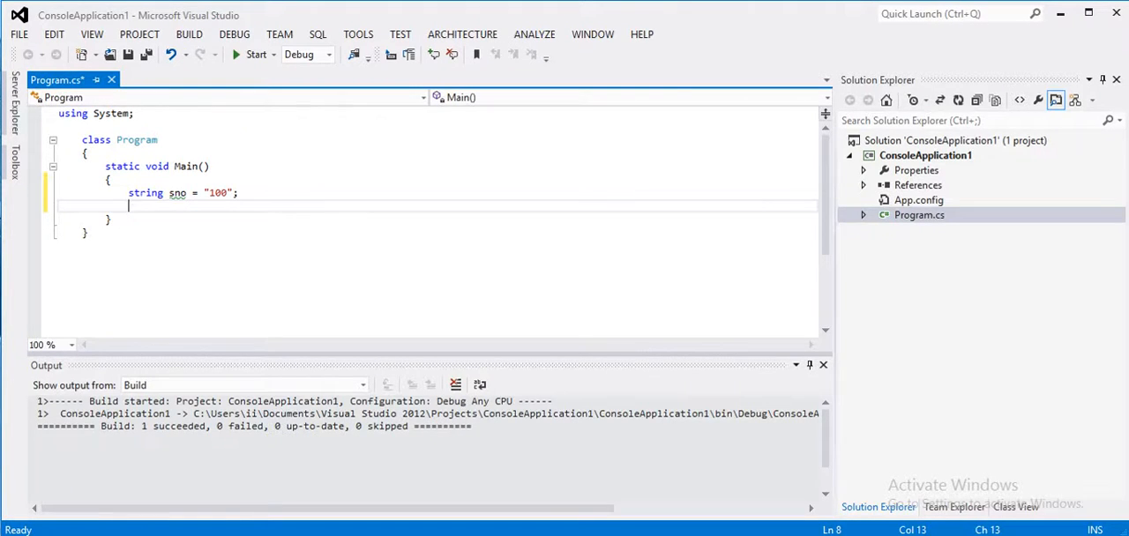
# - Write int i = int.Parse(sno); and begin a Console line below it
pyautogui.write('int i')
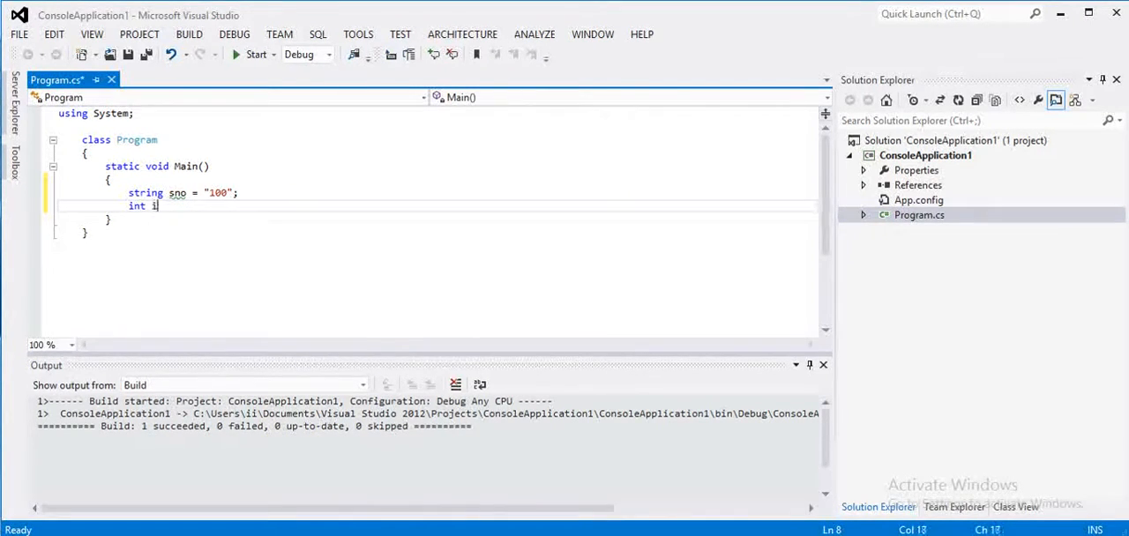
pyautogui.write('= s')
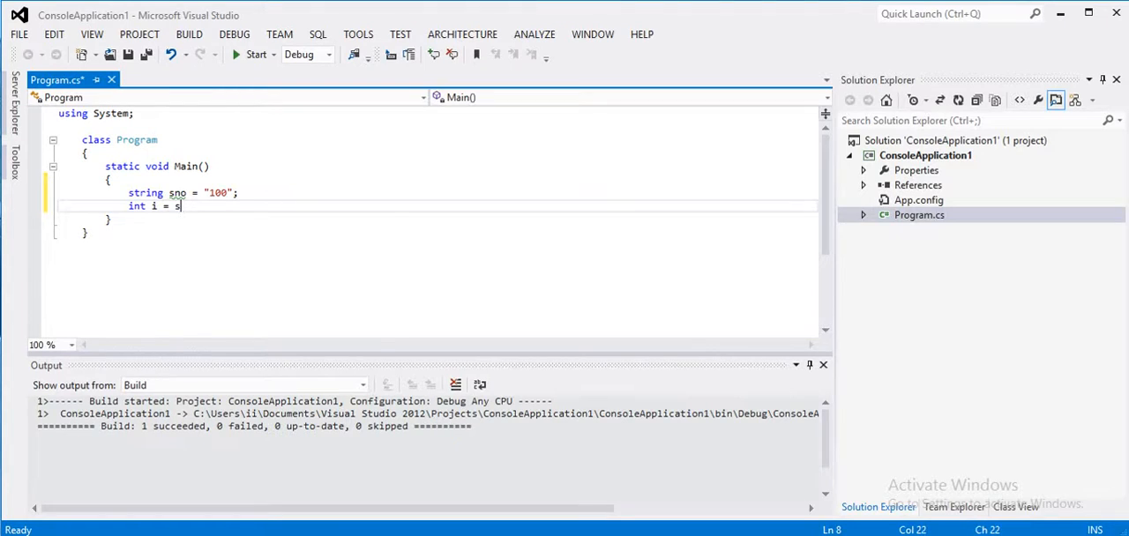
pyautogui.write('no')
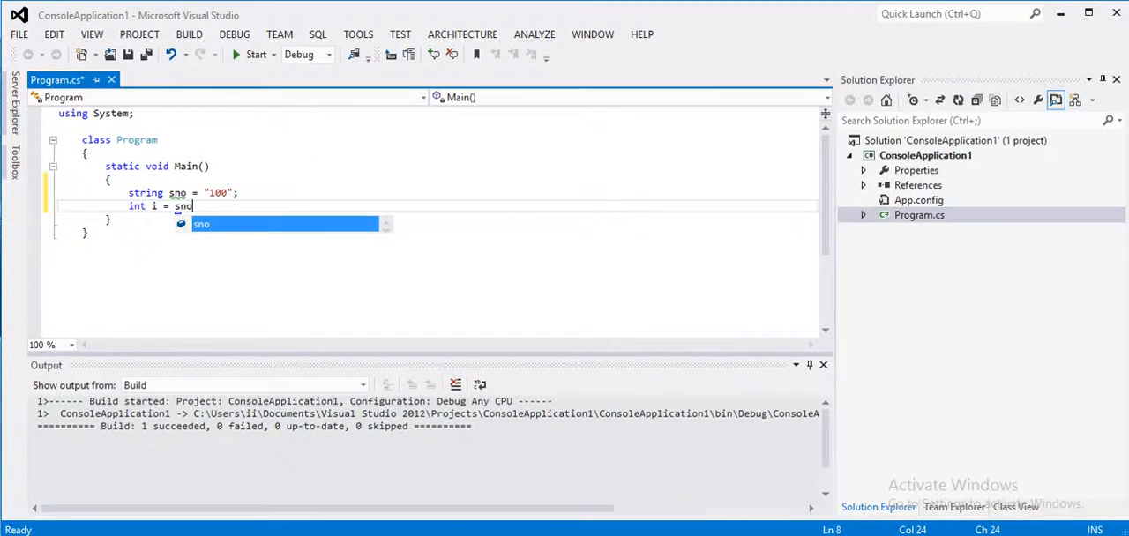
pyautogui.write(';')
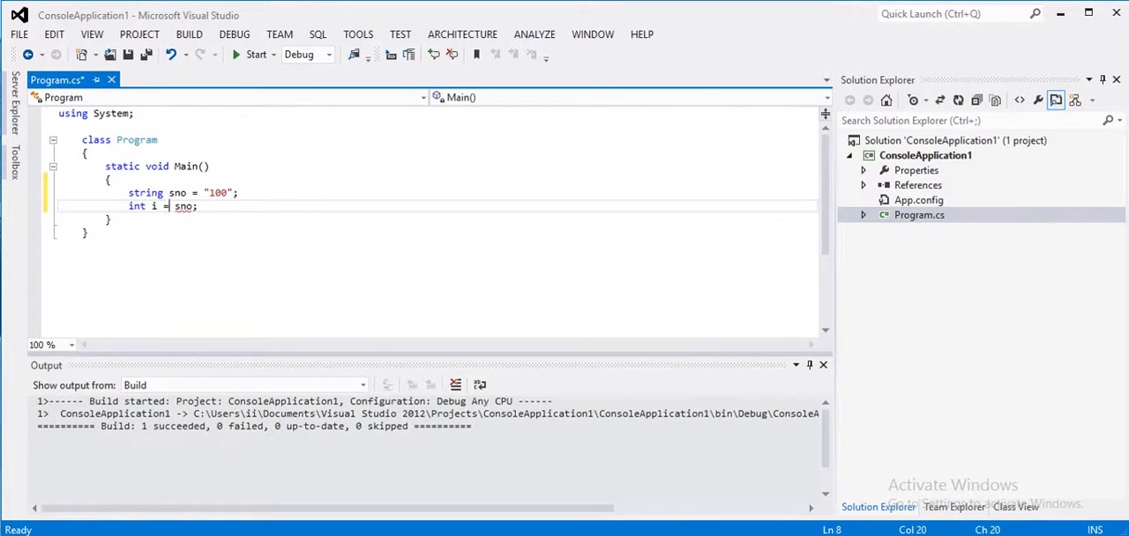
pyautogui.write('int')
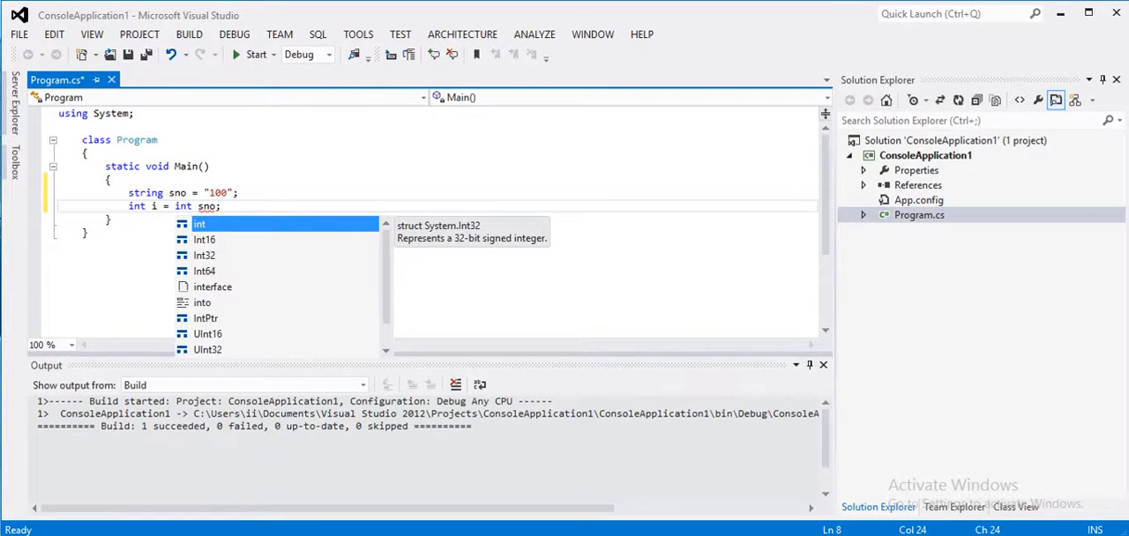
pyautogui.write('.Parse')
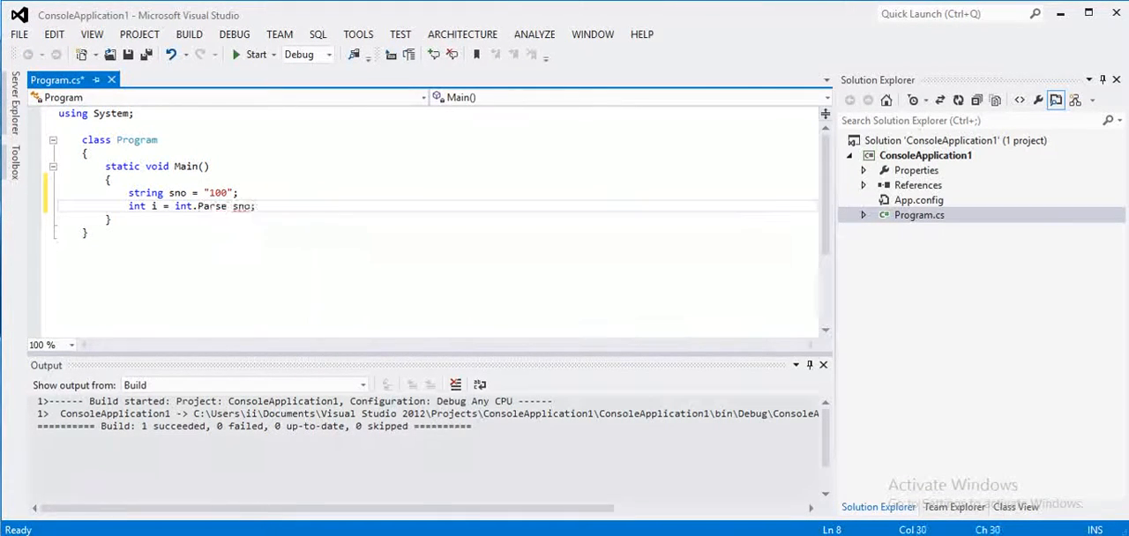
pyautogui.write('(')
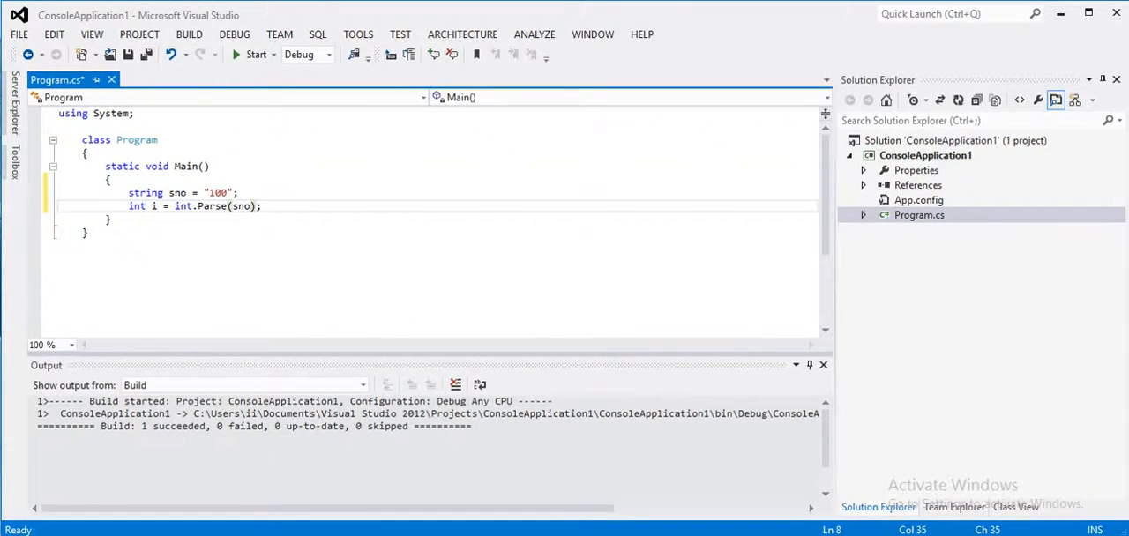
pyautogui.click(261, 204)
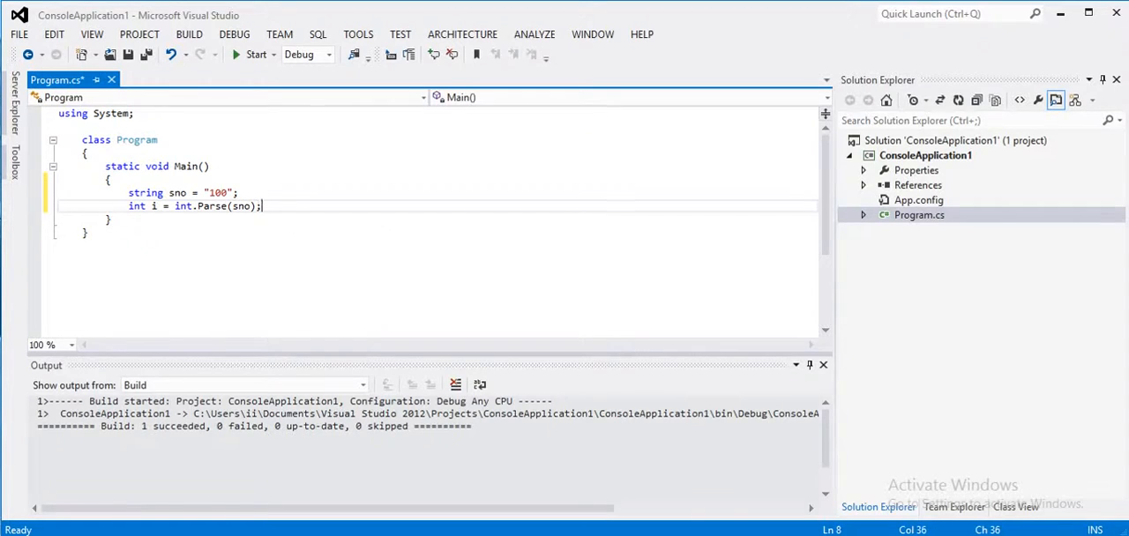
pyautogui.write('con')
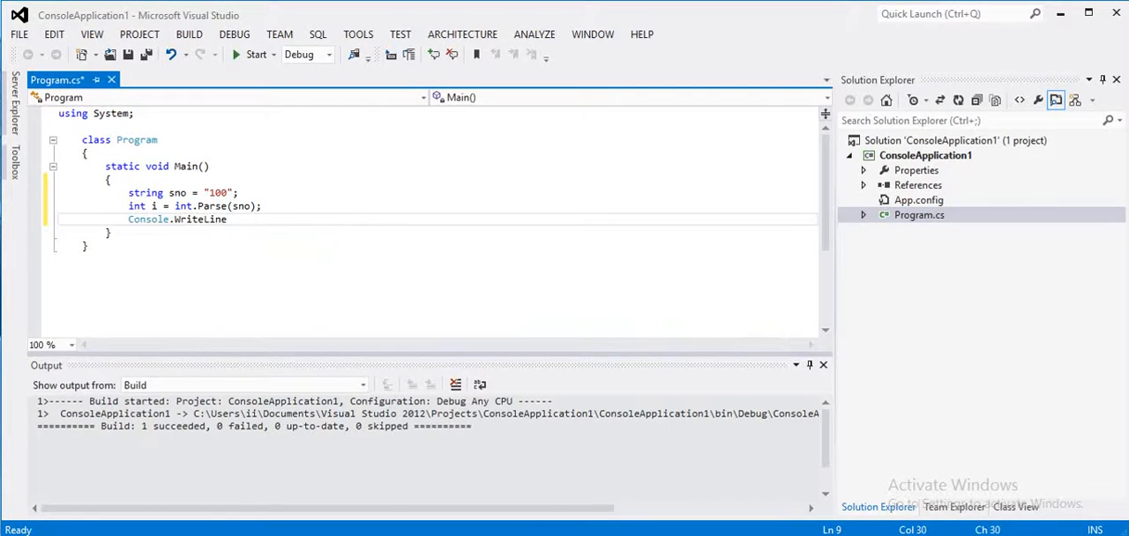
# - Complete the line Console.WriteLine(i); to print the parsed value
pyautogui.write('(i)')
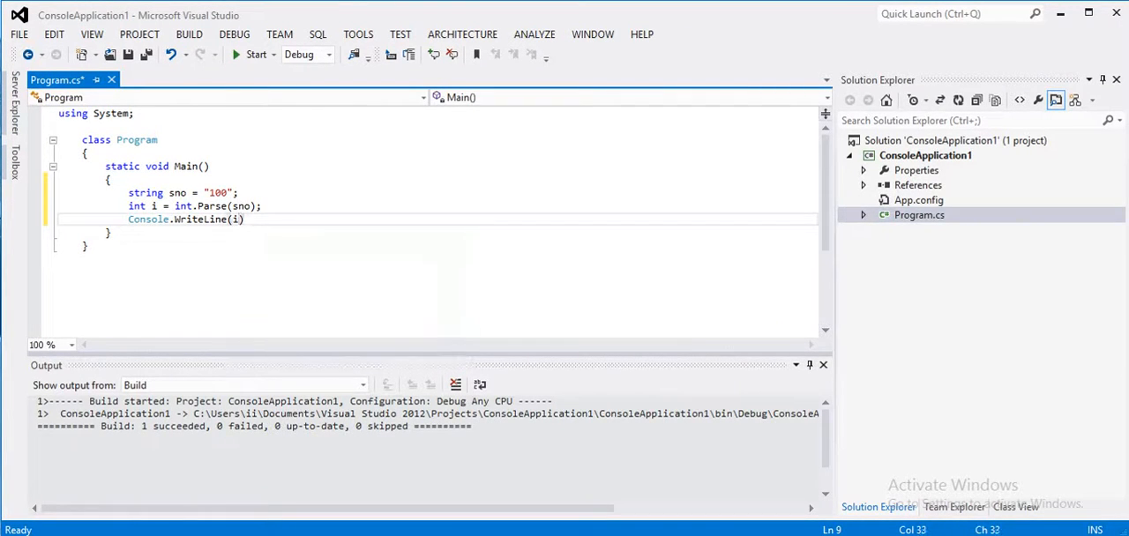
pyautogui.write(';')
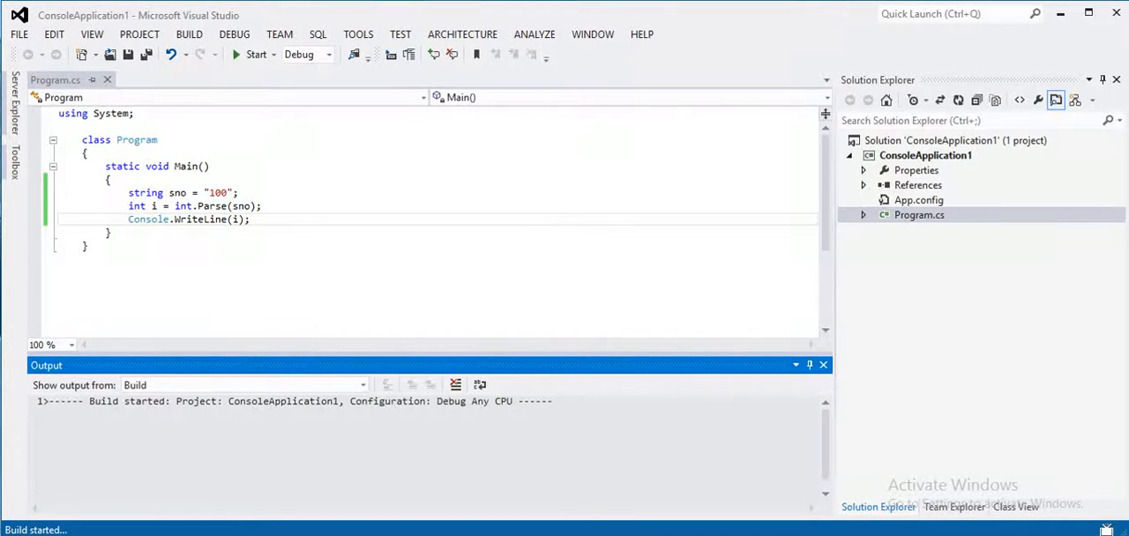
# - Build and run the program, see 100 printed, then close the console
pyautogui.click(256, 55)
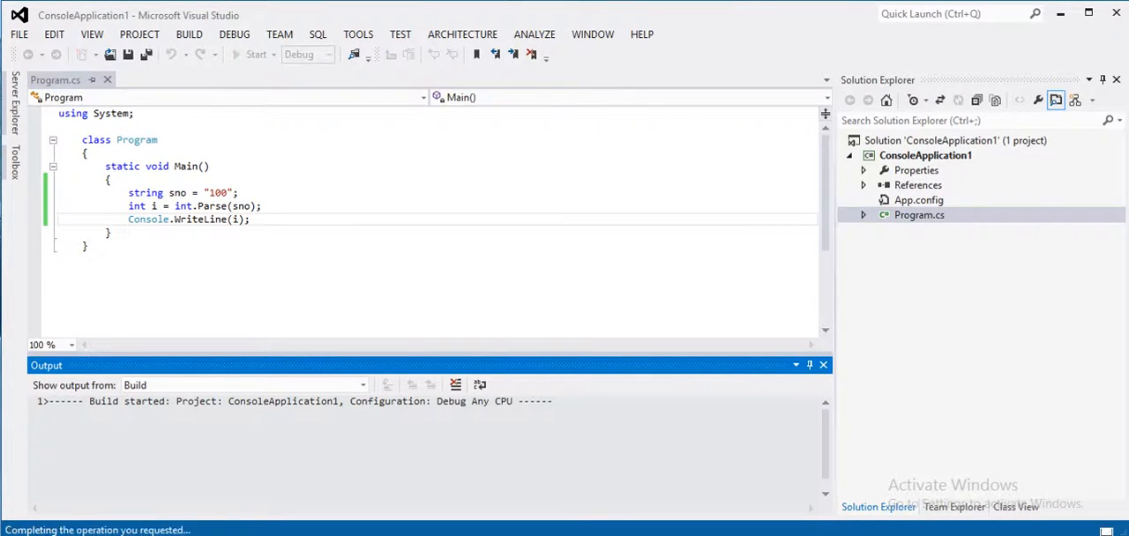
pyautogui.click(256, 55)
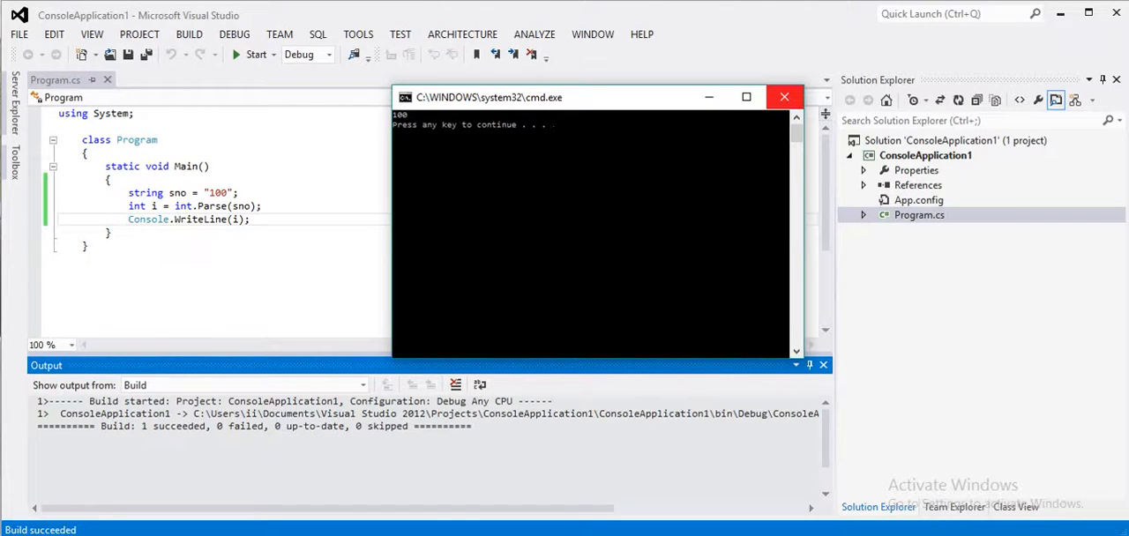
pyautogui.click(783, 97)
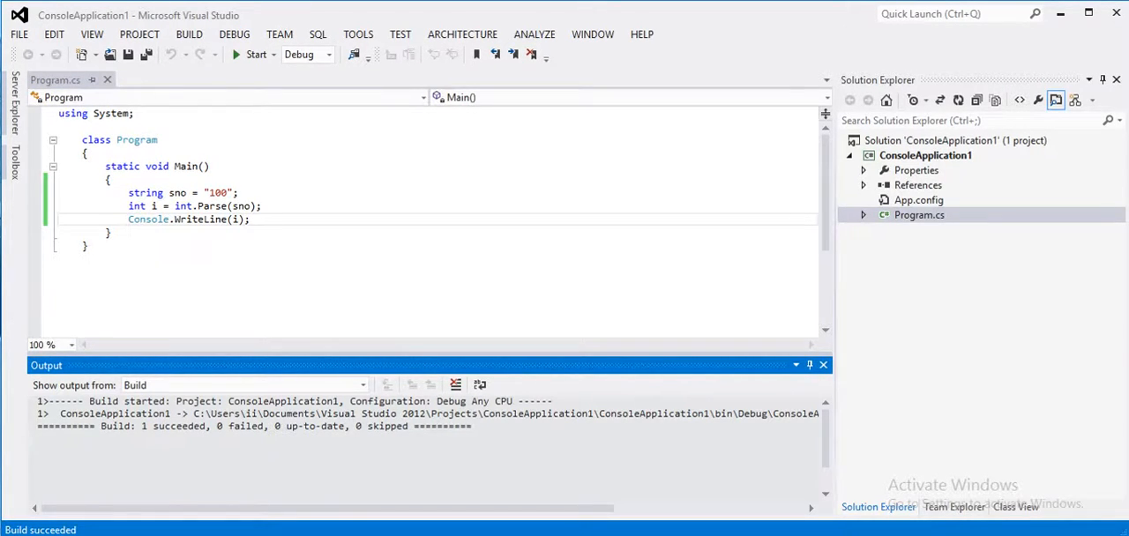
pyautogui.moveTo(147, 192)
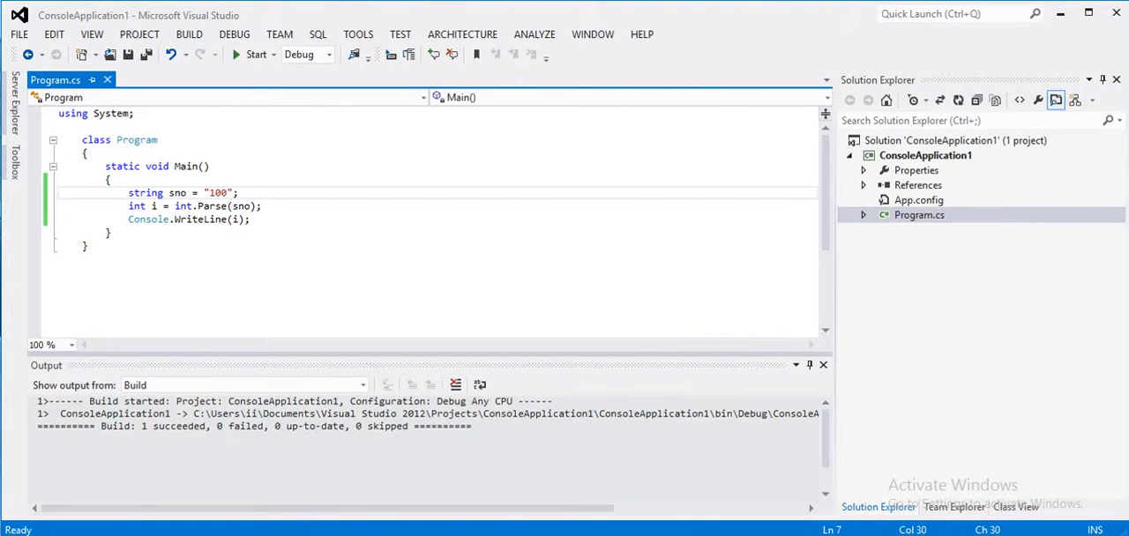
# - Change sno to "100A2", run to get an unhandled exception, and close the console
pyautogui.write('AZ')
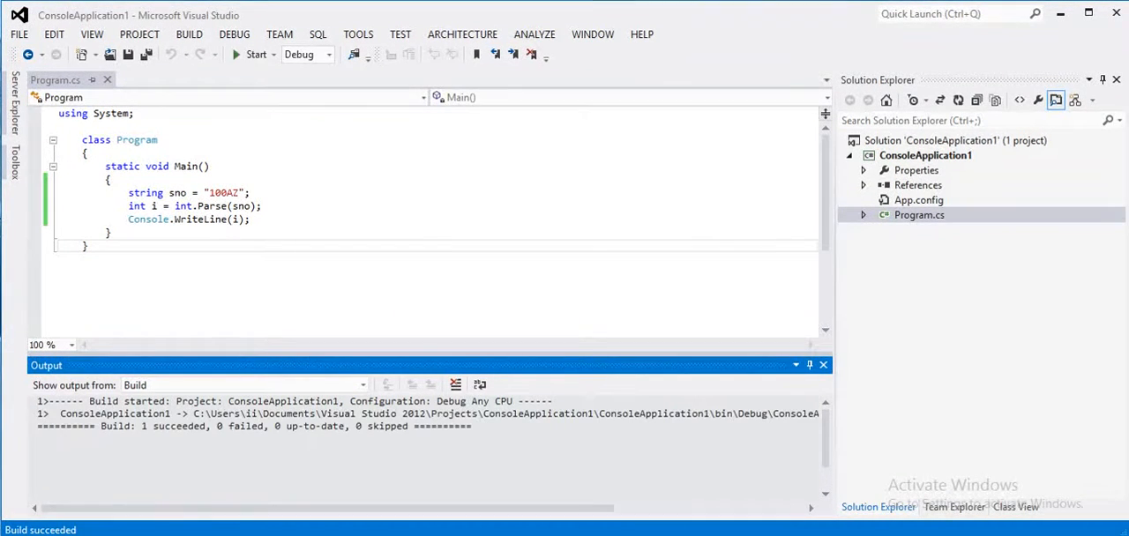
pyautogui.click(256, 55)
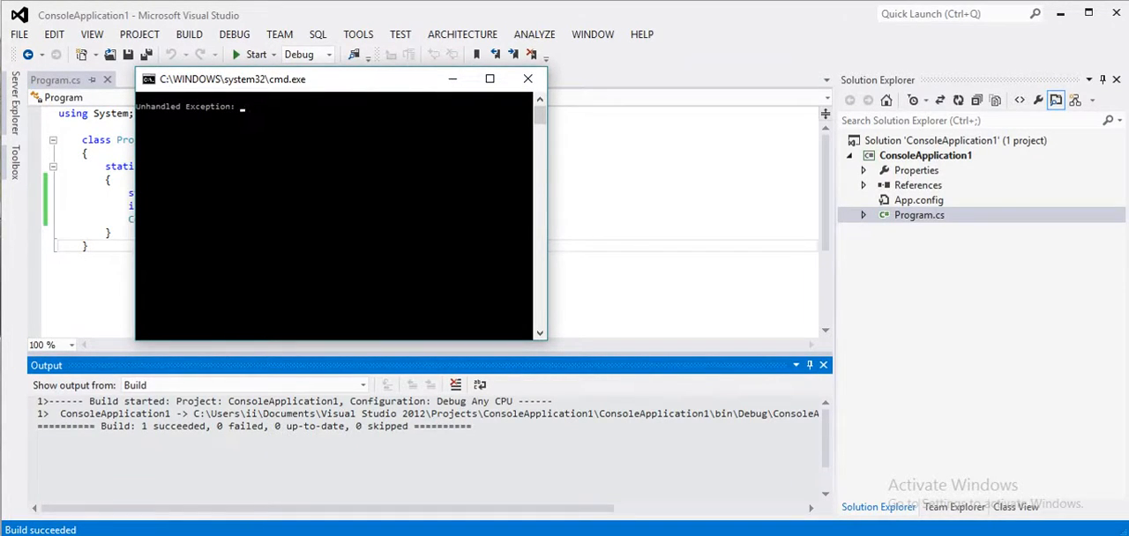
pyautogui.click(491, 77)
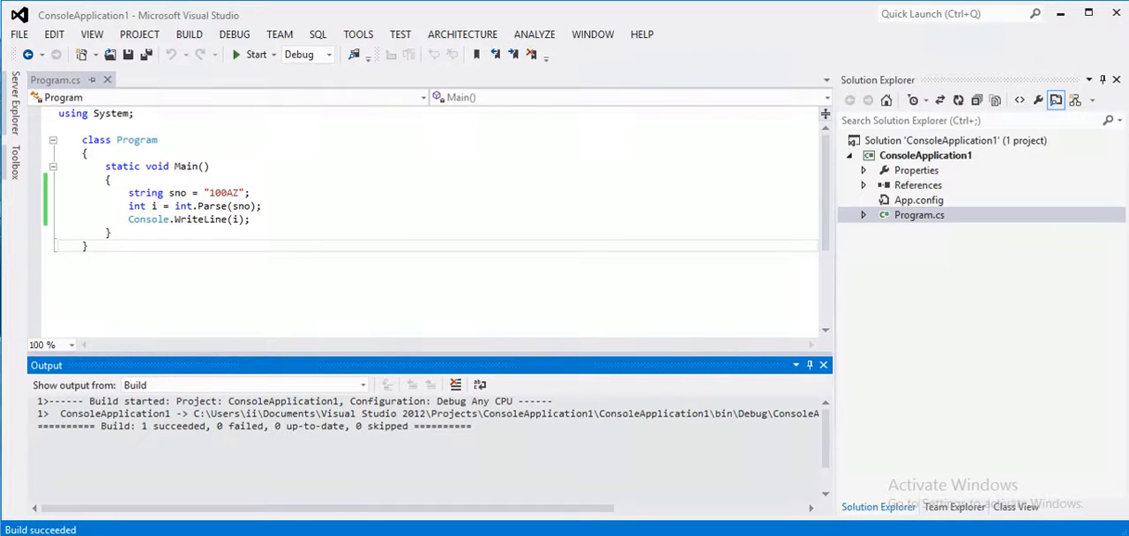
# - Delete the Parse and WriteLine lines and begin int.TryParse(sno in their place
pyautogui.moveTo(127, 205); pyautogui.dragTo(250, 219)
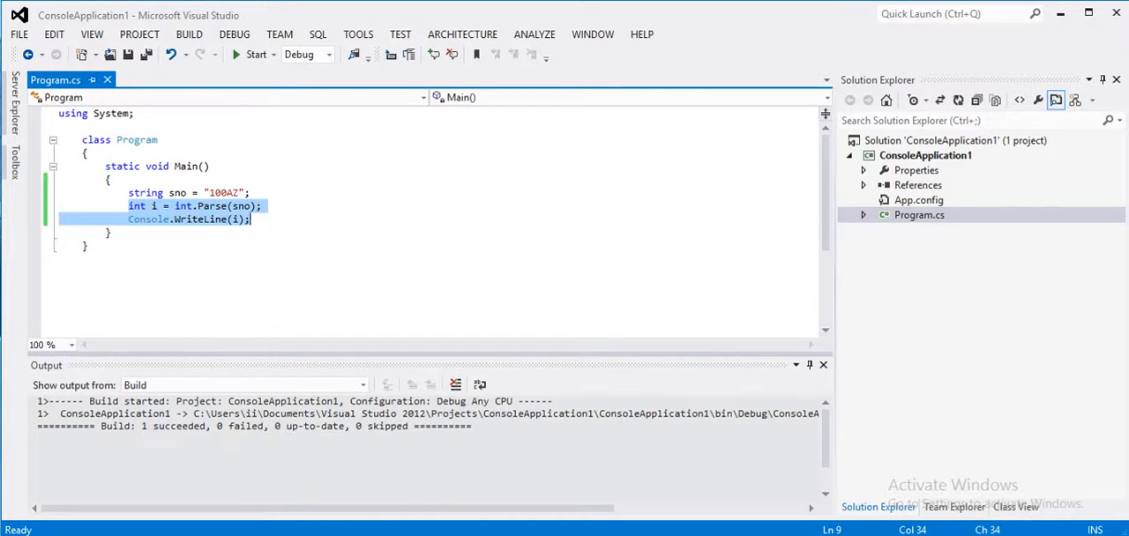
pyautogui.press('Delete')
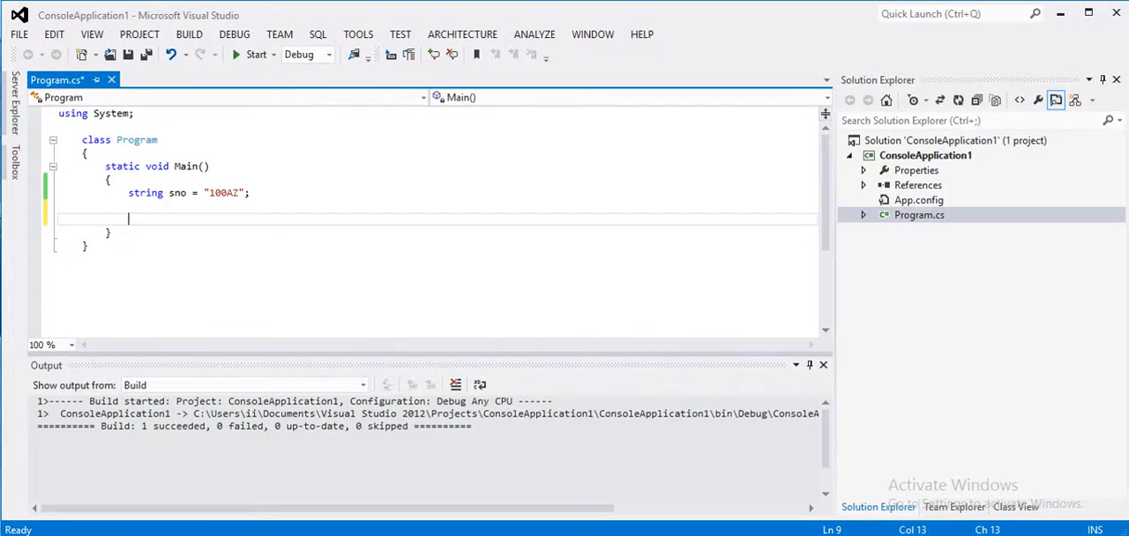
pyautogui.write('int')
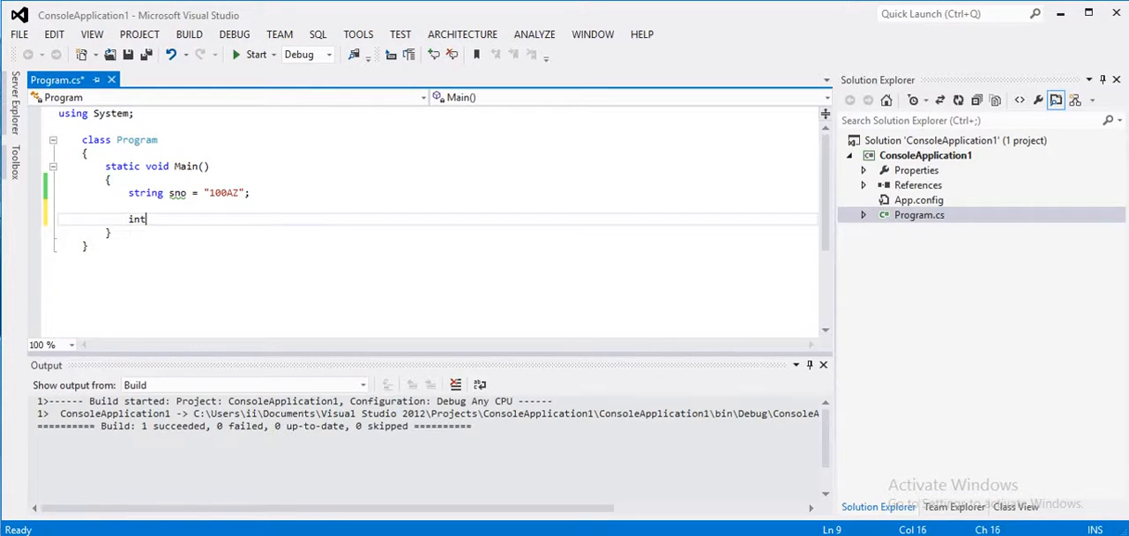
pyautogui.write('.TryParse')
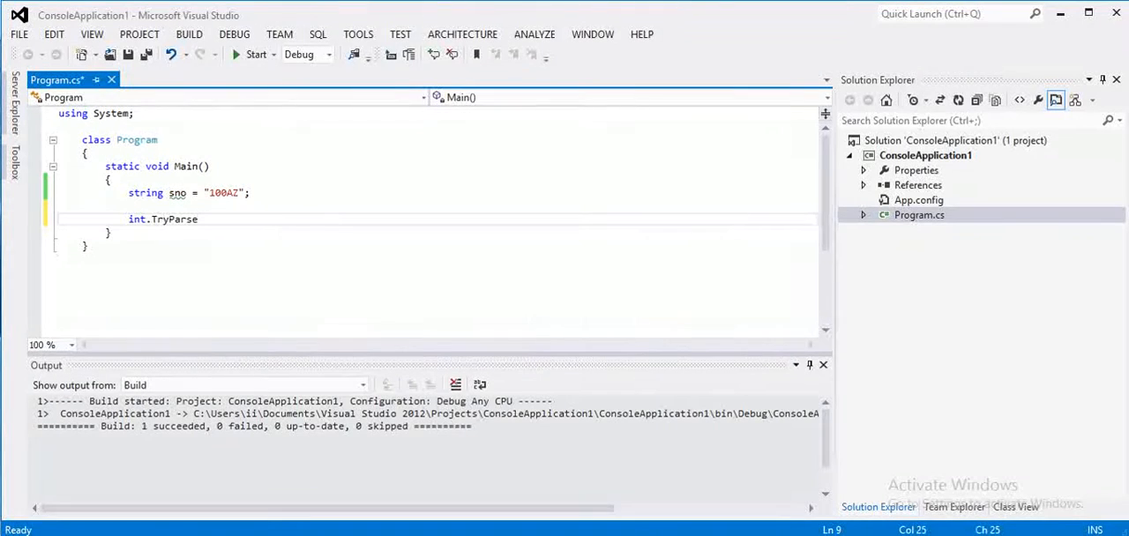
pyautogui.write('(')
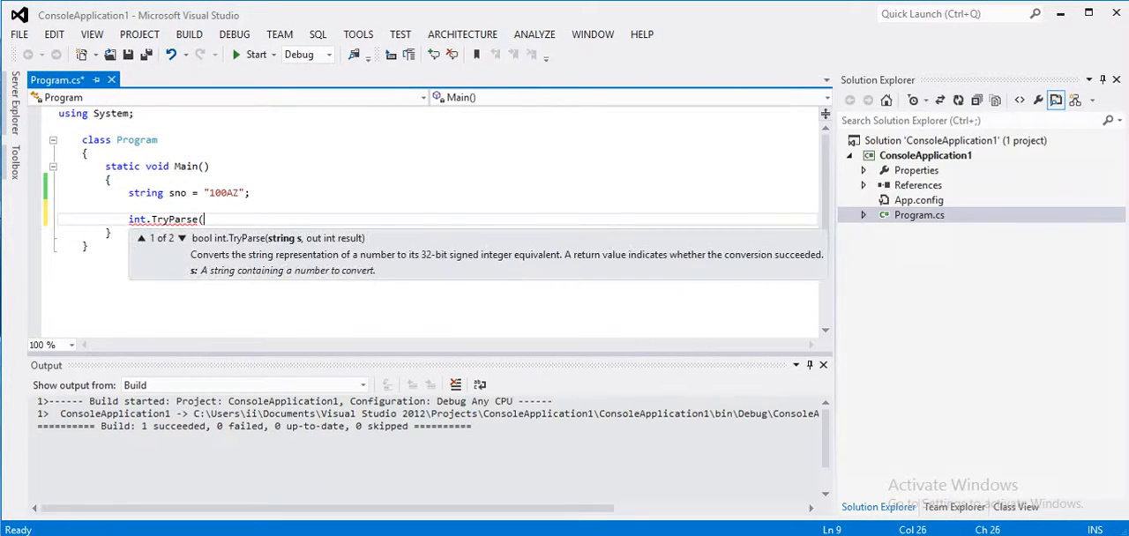
pyautogui.write('sn')
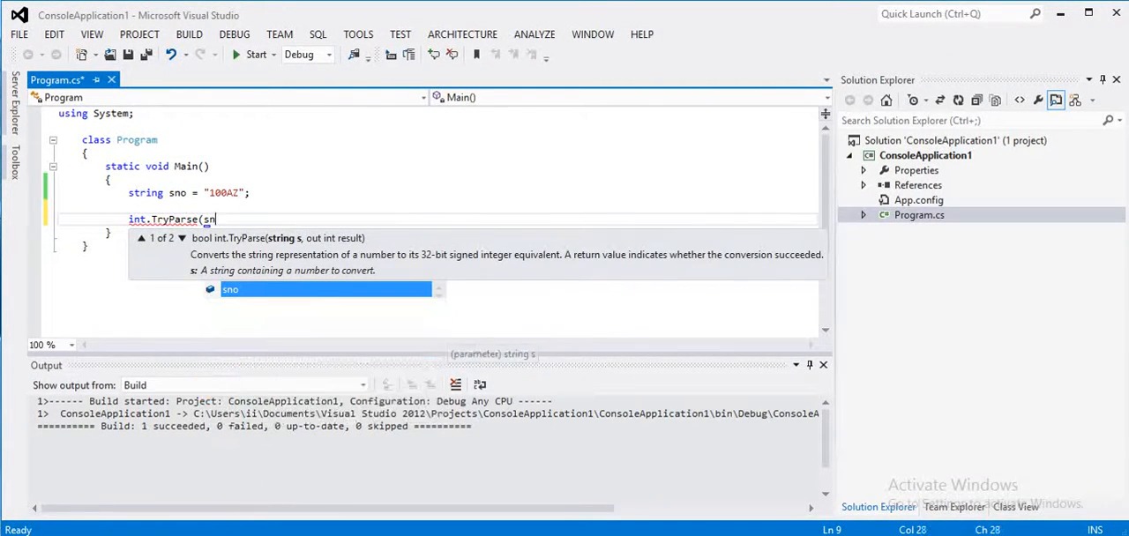
pyautogui.write('o')
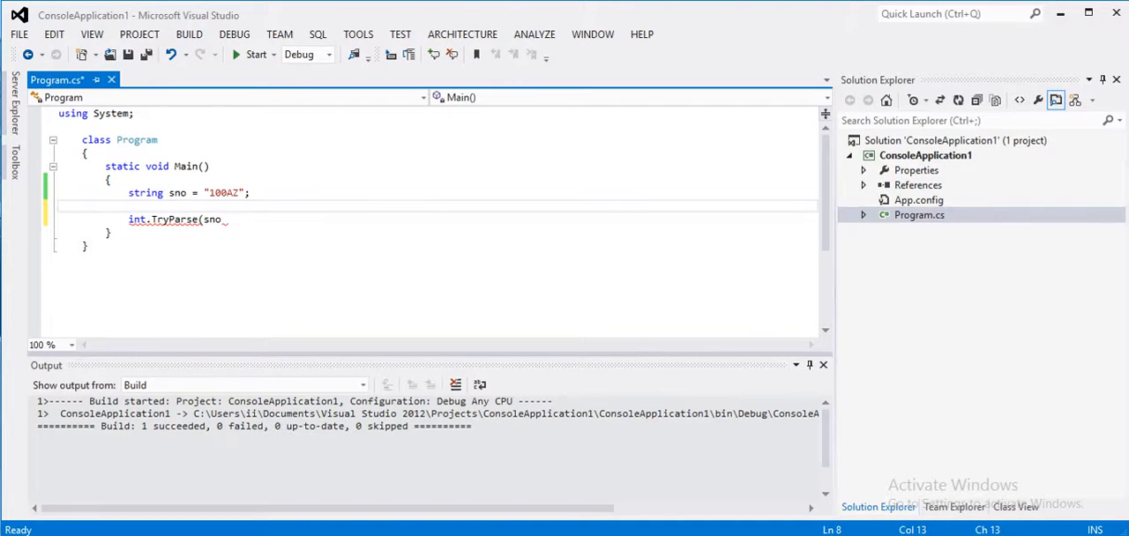
# - Add int result = 0; above the TryParse call
pyautogui.write('int re')
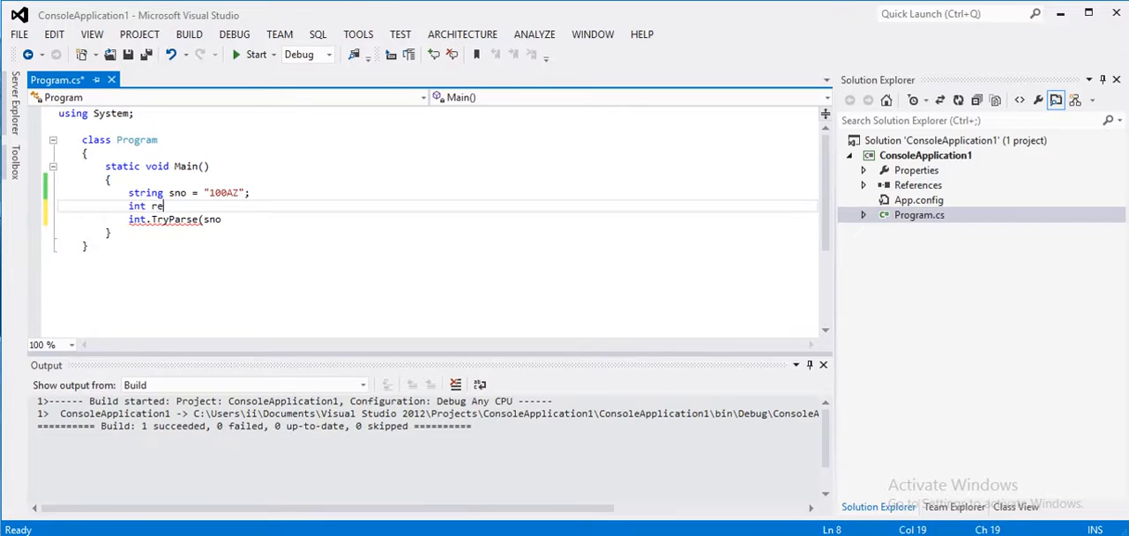
pyautogui.write('sult =')
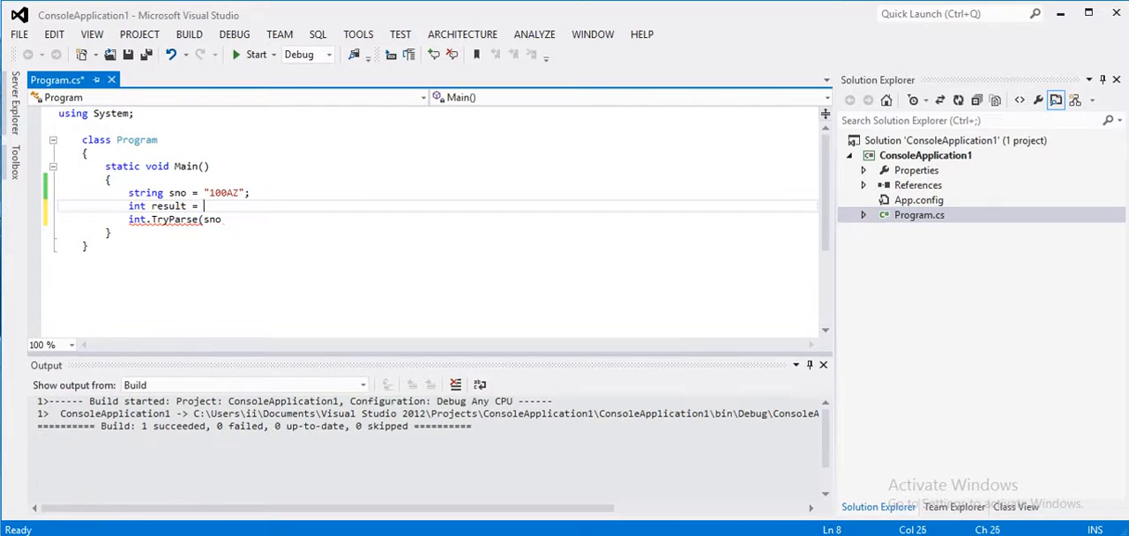
pyautogui.write('0;')
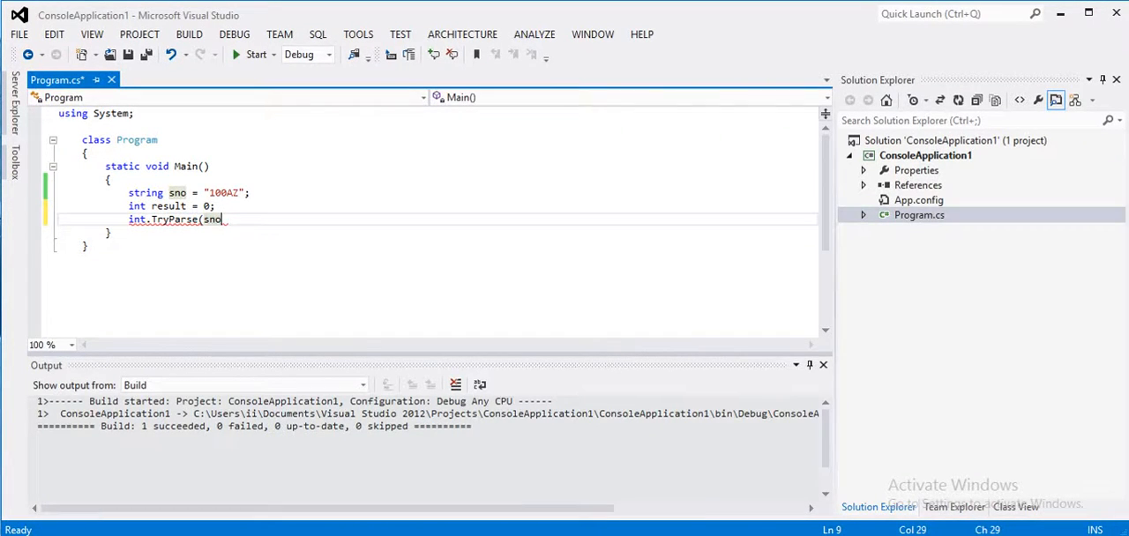
# - Finish int.TryParse(sno, out result); and build and run the program
pyautogui.write(',')
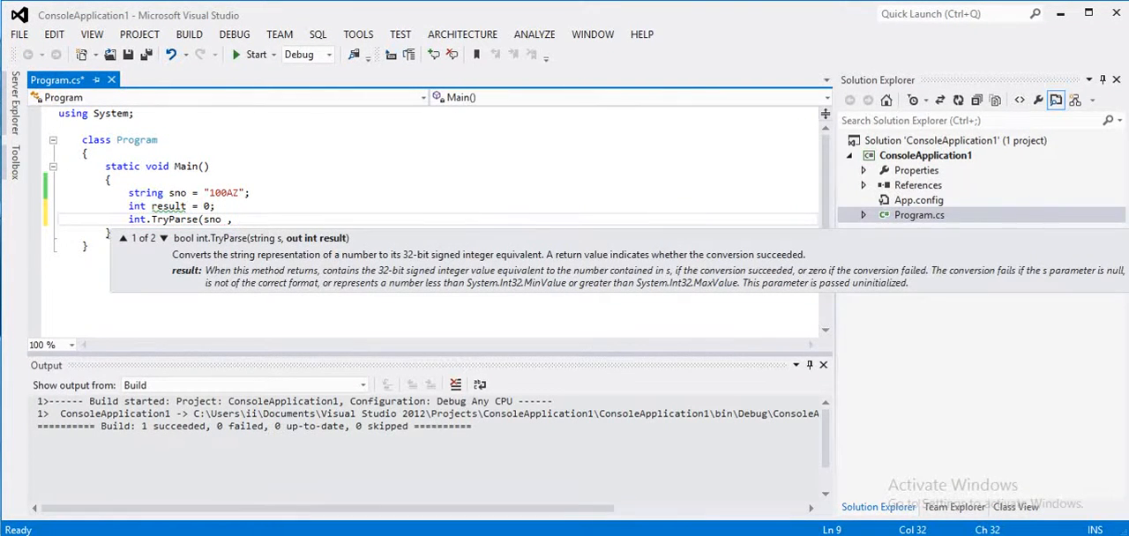
pyautogui.write('out')
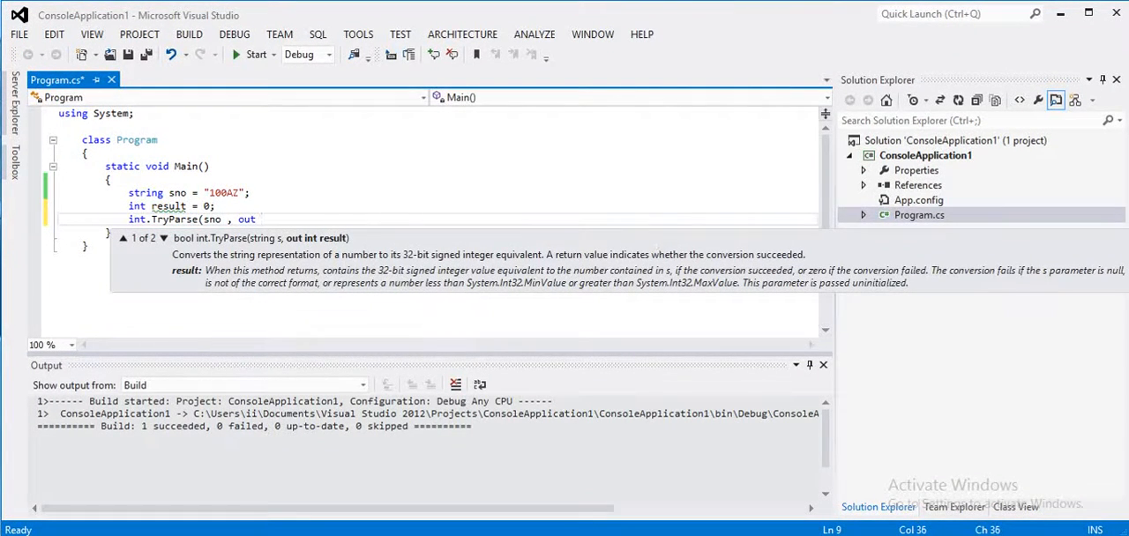
pyautogui.write('result')
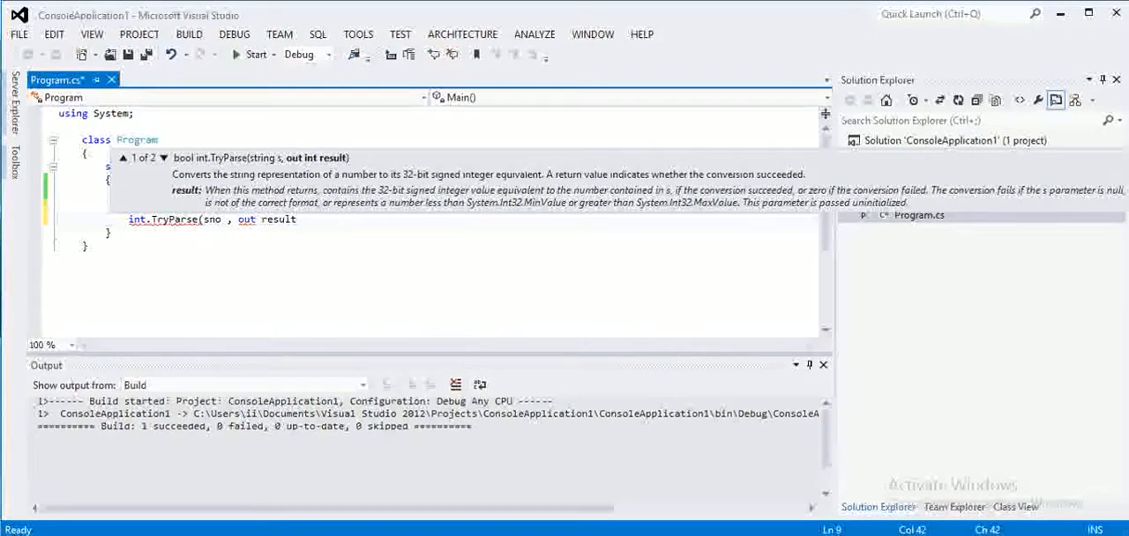
pyautogui.write(')')
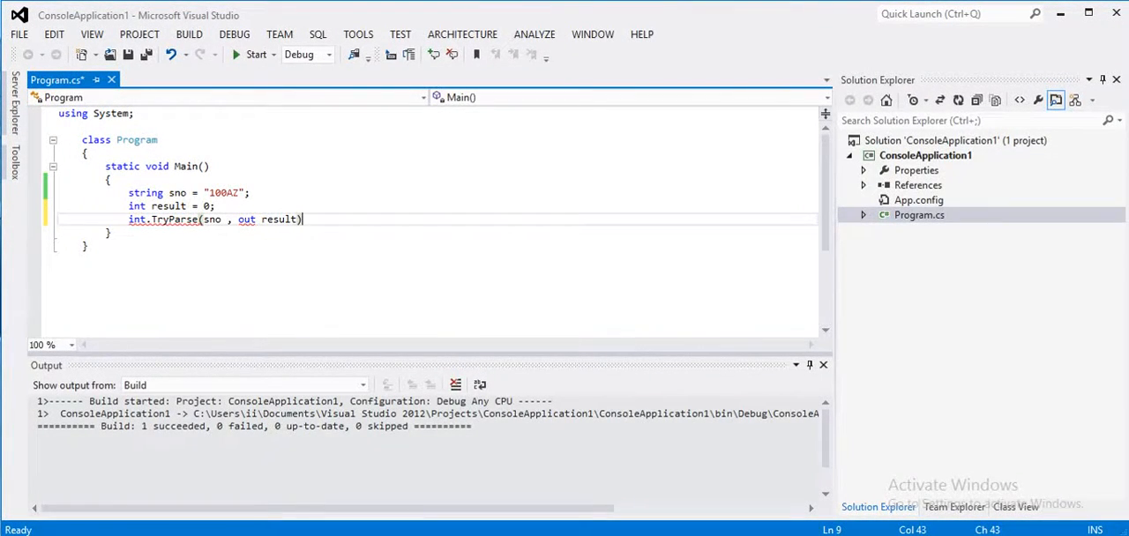
pyautogui.write(';')
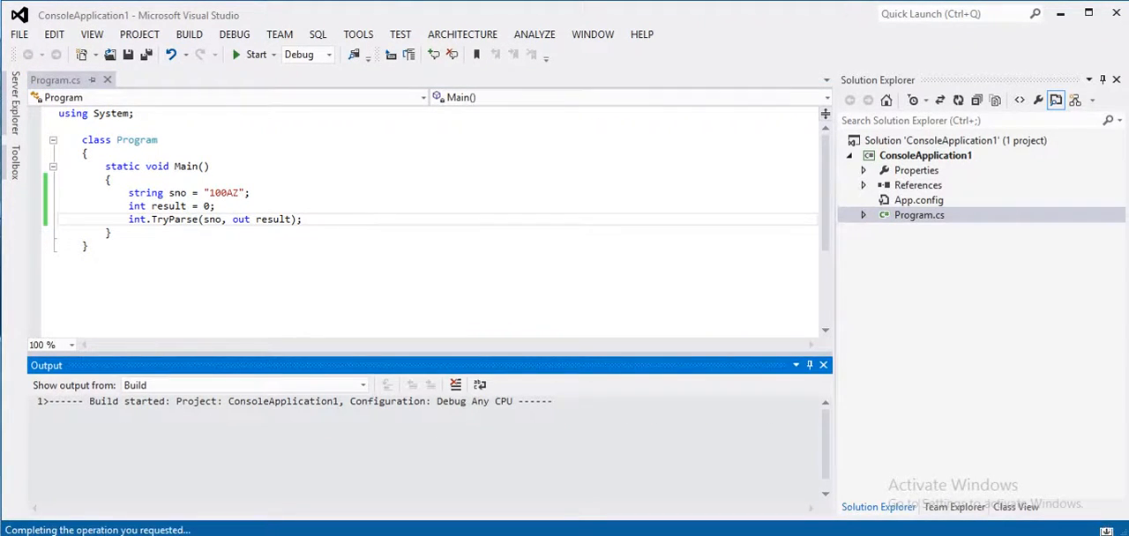
pyautogui.click(256, 55)
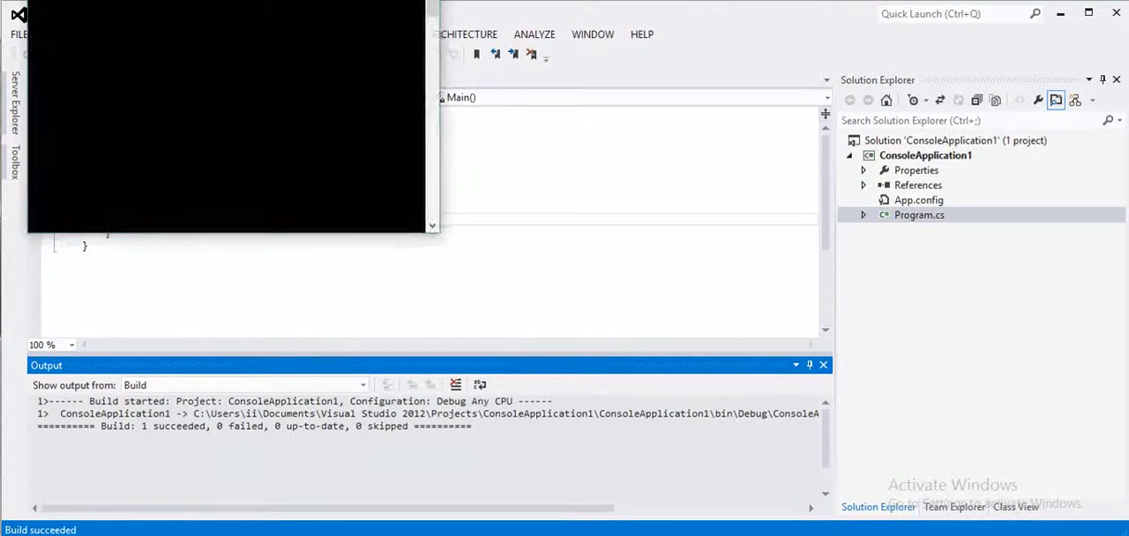